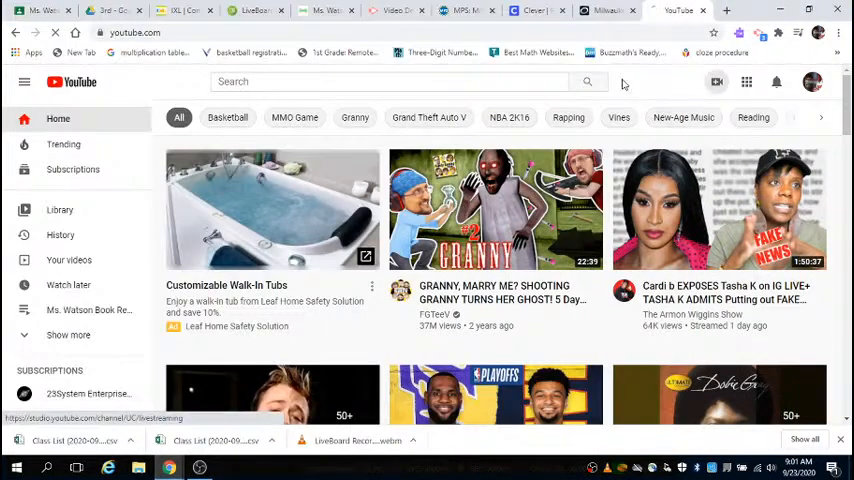
# Launch the OverDrive (eBooks) library from Clever's Favorite resources
pyautogui.click(537, 10)
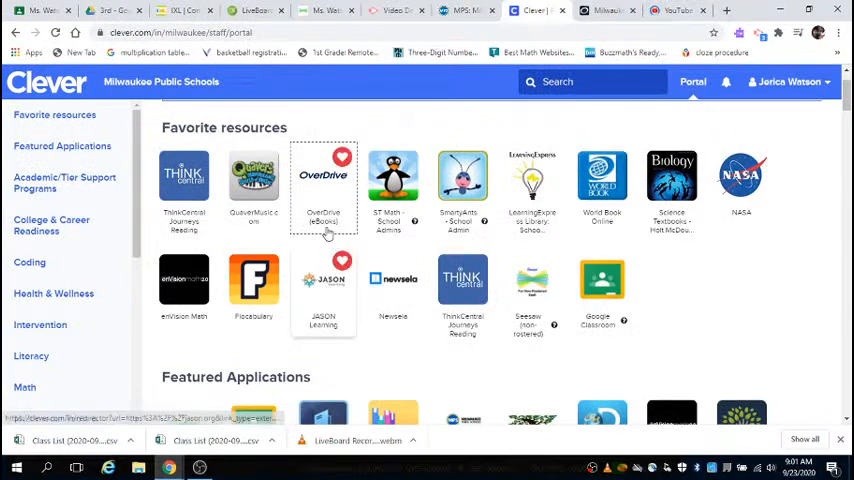
pyautogui.click(323, 177)
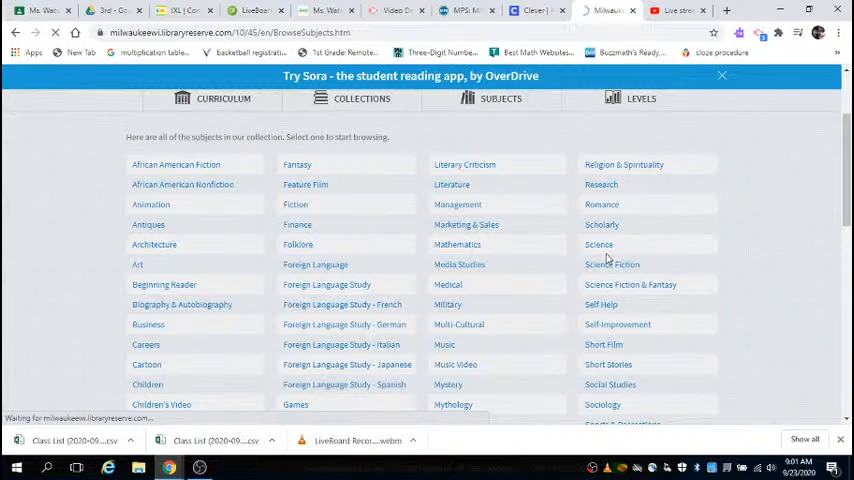
# Filter a subject's titles to Lower Grades (K-3) and scroll to Instructions Not Included
pyautogui.click(611, 264)
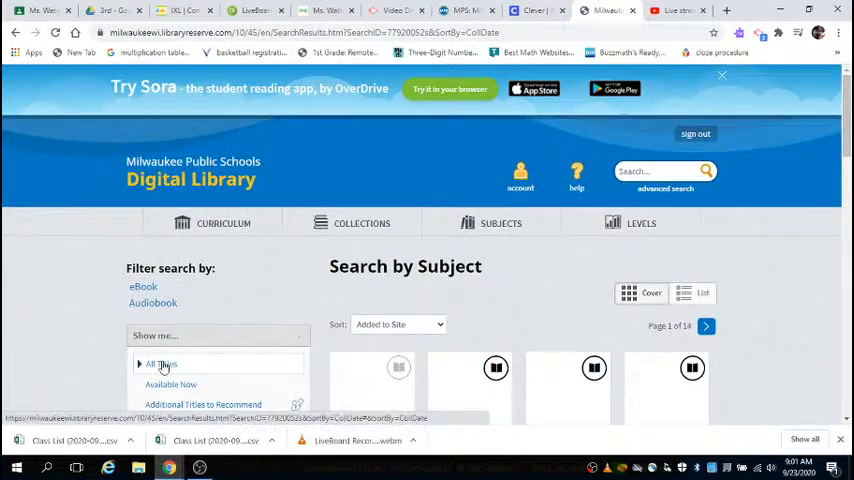
pyautogui.scroll(-3)
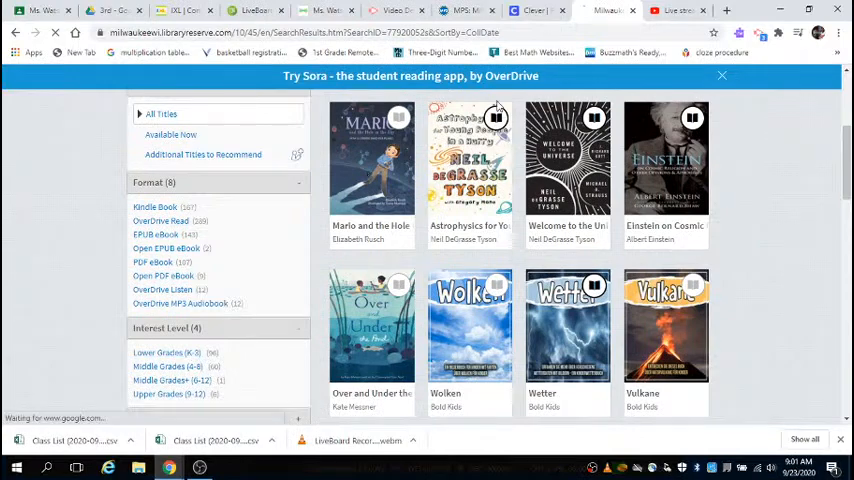
pyautogui.click(607, 10)
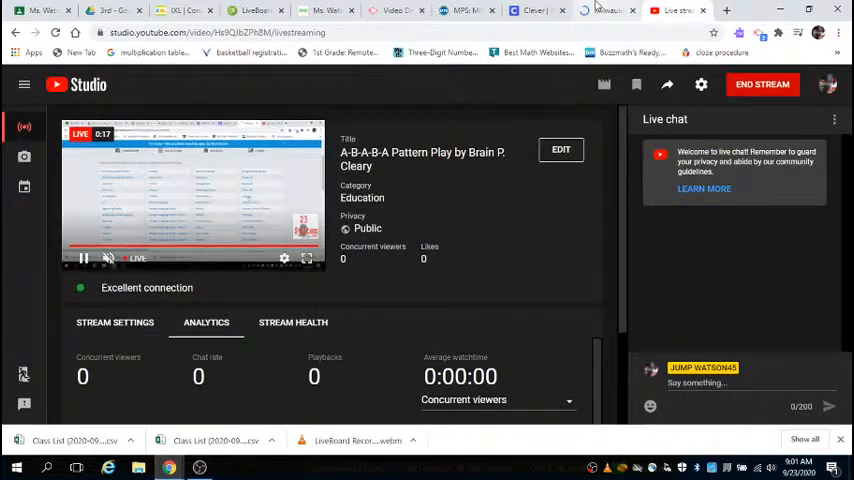
pyautogui.click(610, 10)
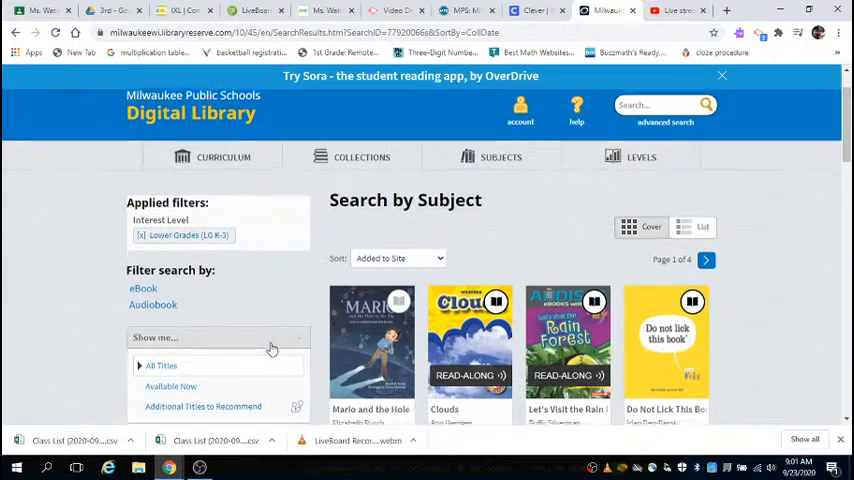
pyautogui.scroll(-3)
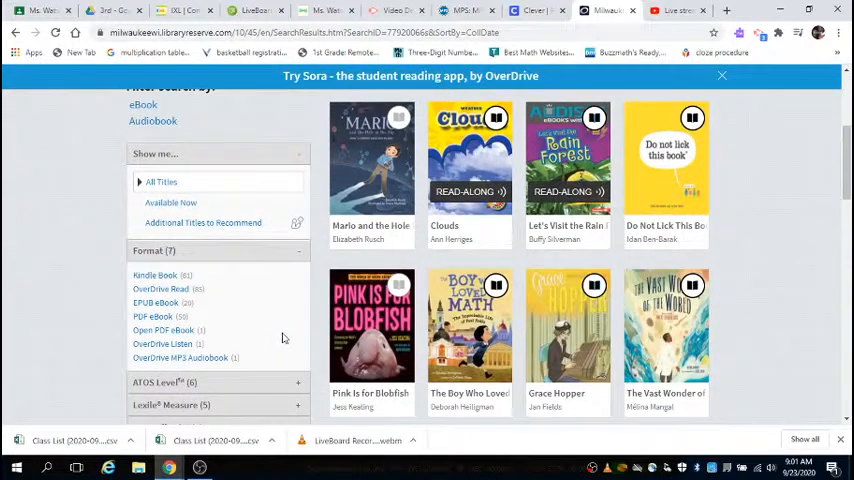
pyautogui.scroll(-3)
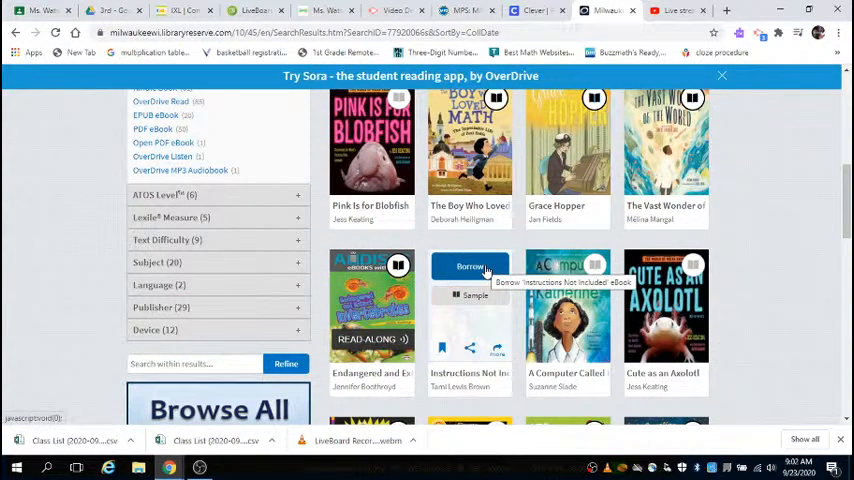
# Borrow Instructions Not Included and open it in OverDrive Read at the cover
pyautogui.click(470, 266)
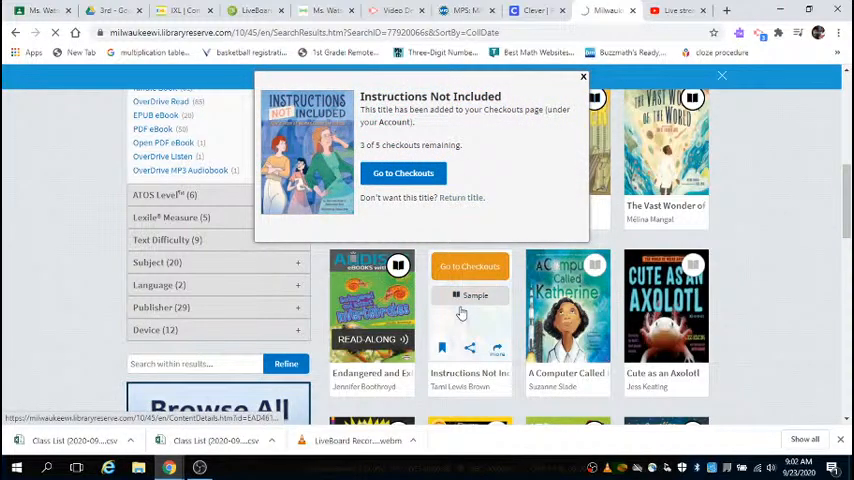
pyautogui.click(403, 173)
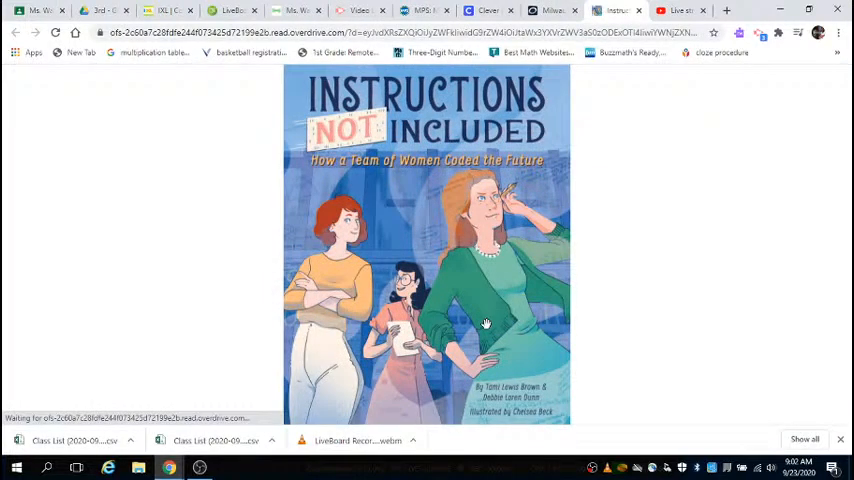
pyautogui.moveTo(410, 178)
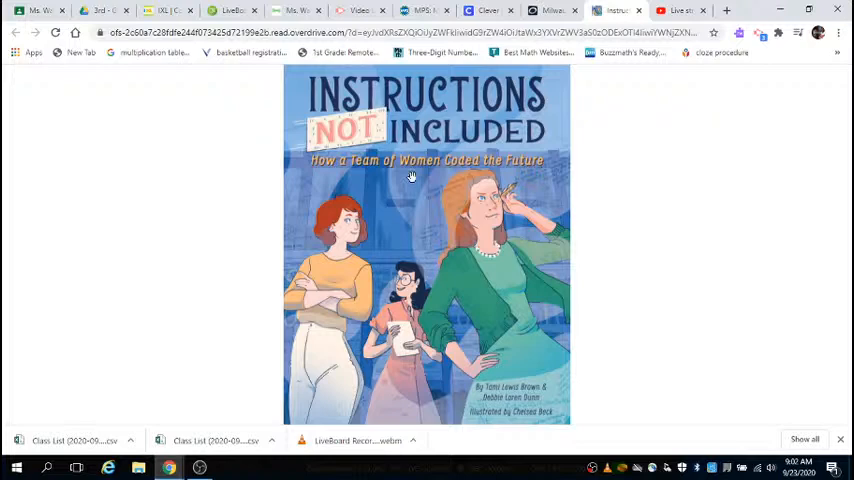
pyautogui.moveTo(385, 180)
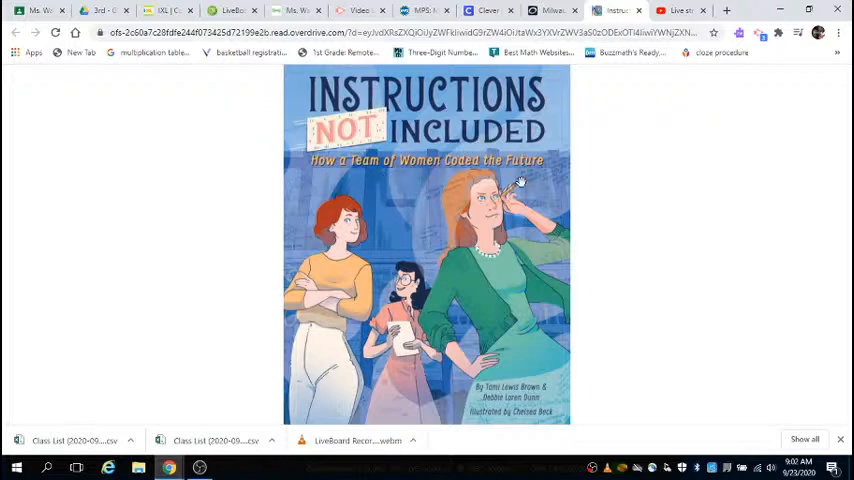
pyautogui.moveTo(533, 398)
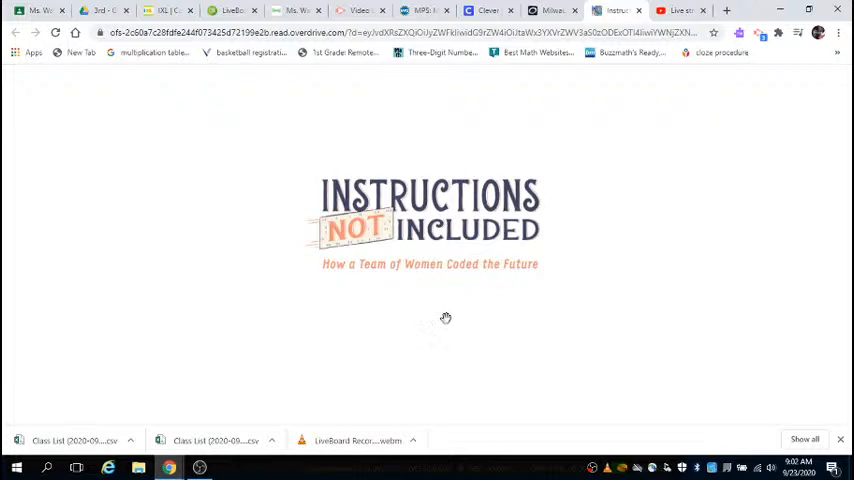
pyautogui.moveTo(467, 312)
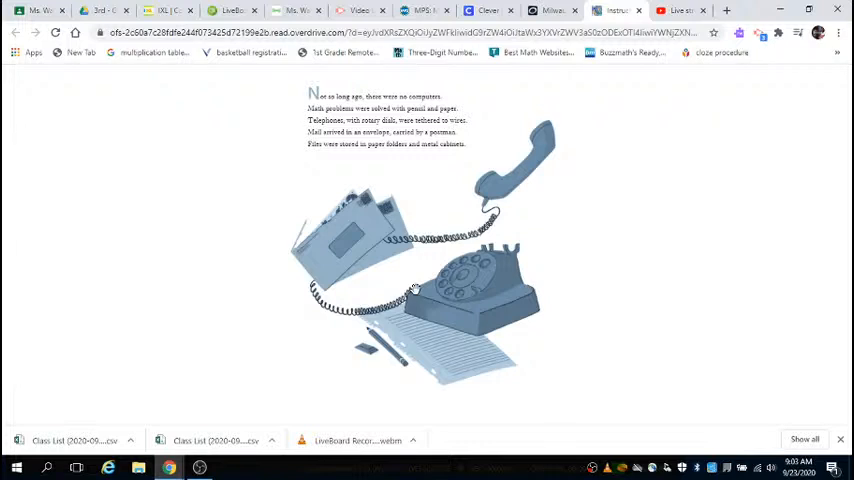
pyautogui.moveTo(488, 211)
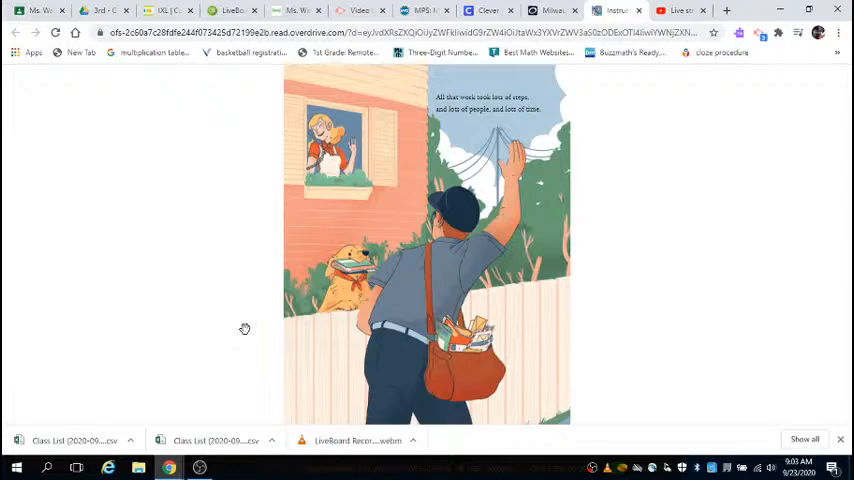
pyautogui.moveTo(262, 363)
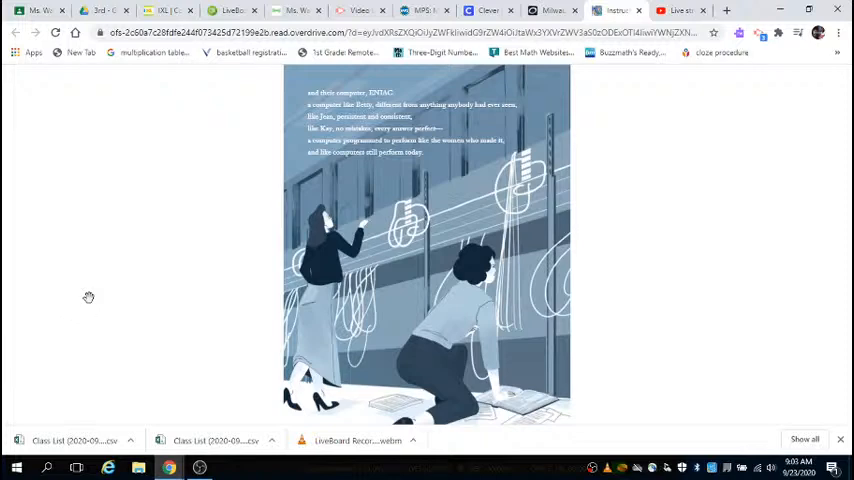
pyautogui.moveTo(81, 302)
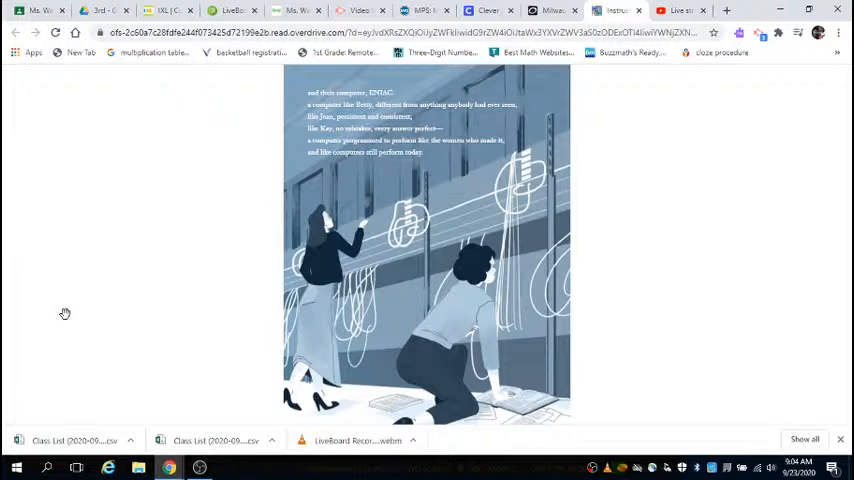
pyautogui.moveTo(505, 178)
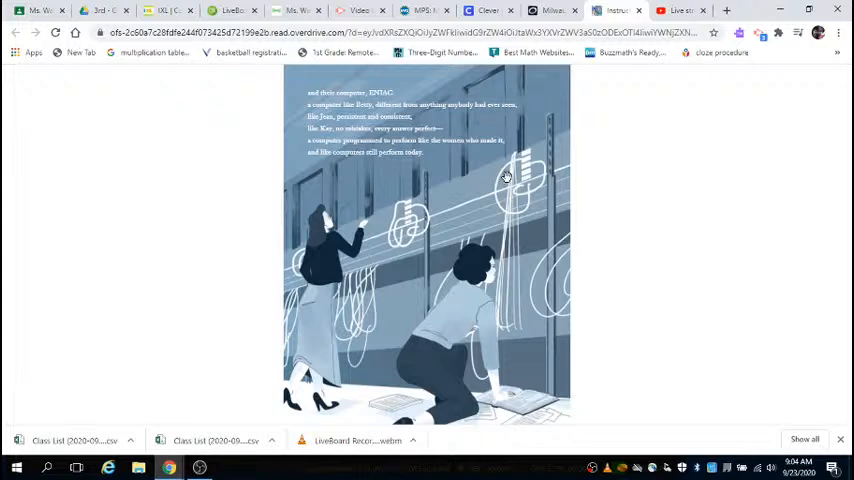
pyautogui.moveTo(311, 295)
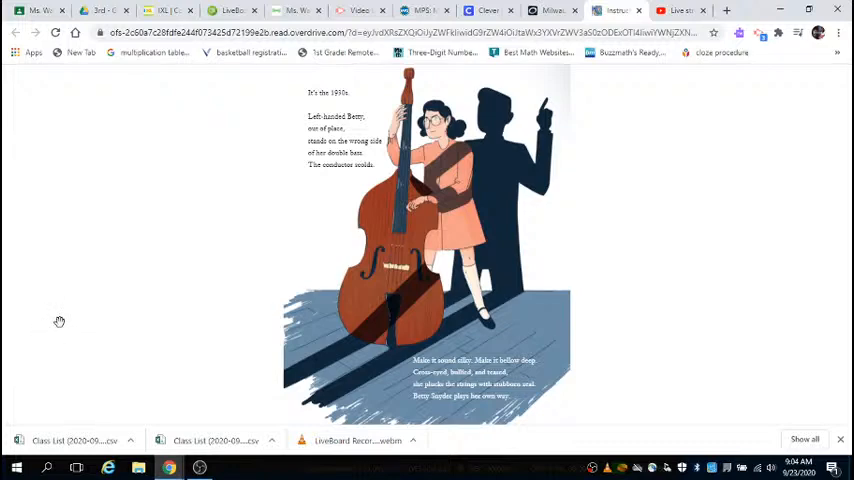
pyautogui.moveTo(53, 323)
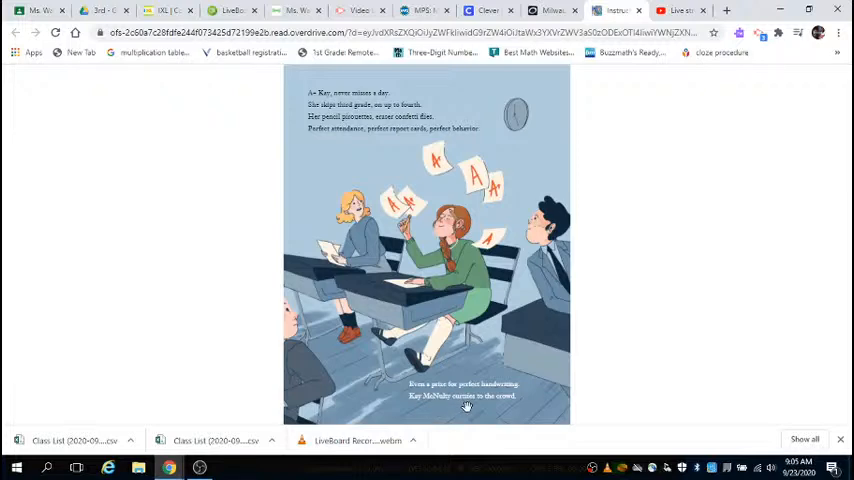
pyautogui.moveTo(484, 406)
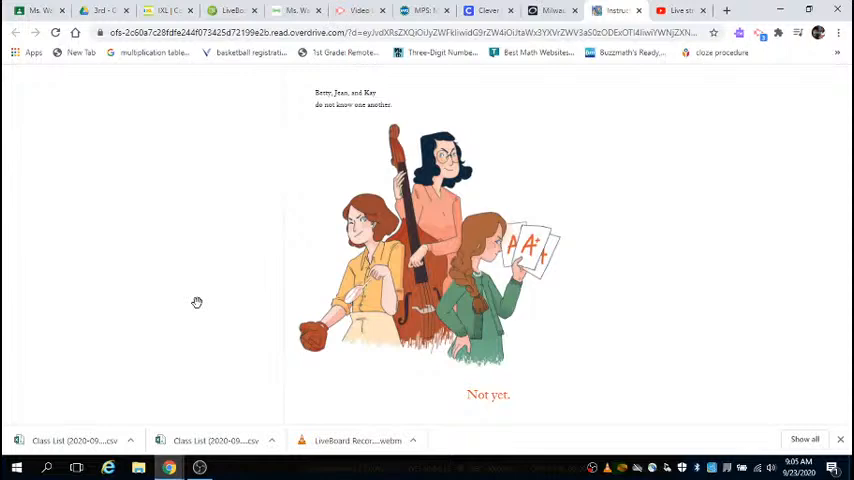
pyautogui.moveTo(193, 303)
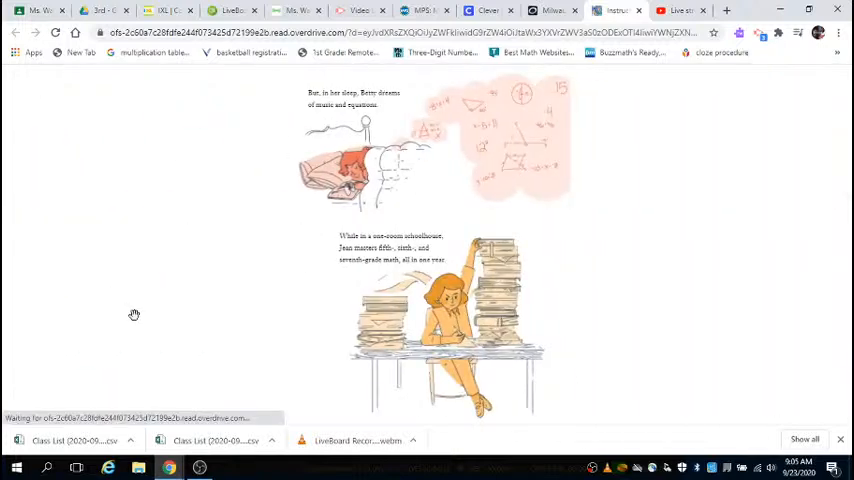
pyautogui.moveTo(155, 321)
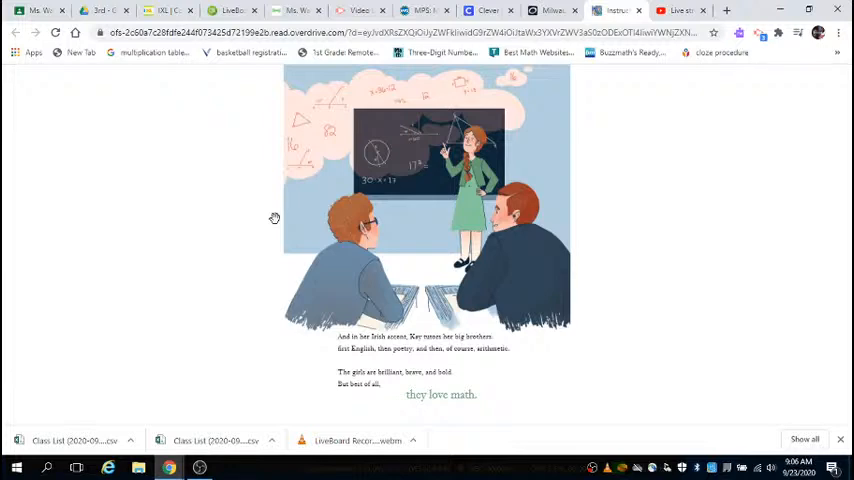
pyautogui.moveTo(492, 188)
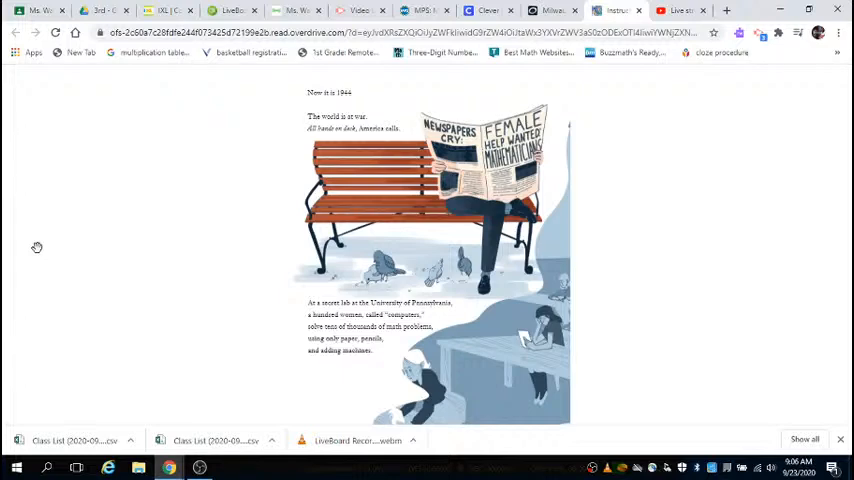
pyautogui.moveTo(94, 248)
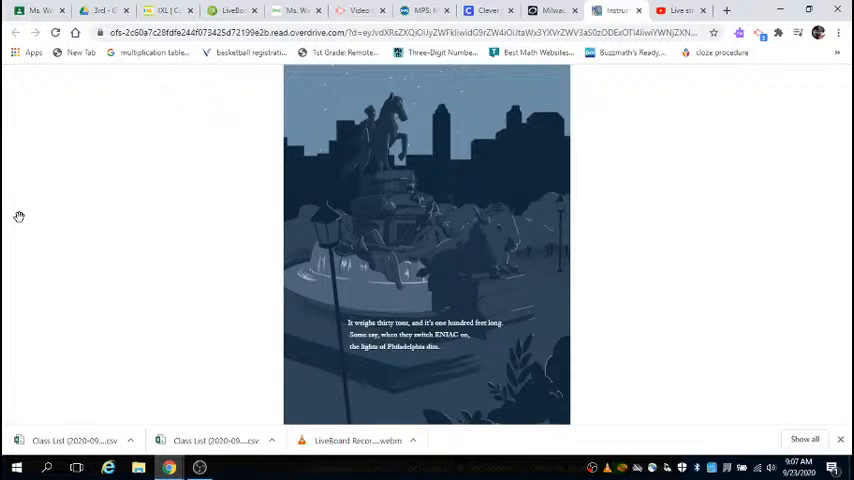
pyautogui.moveTo(392, 152)
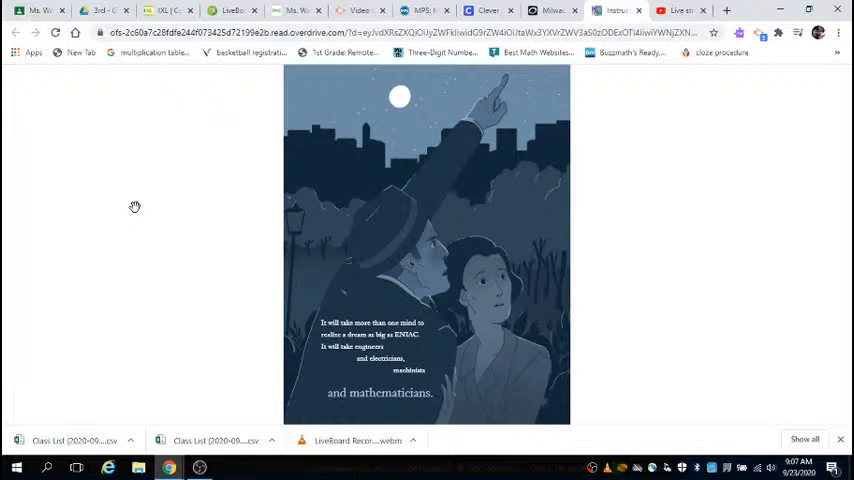
pyautogui.moveTo(130, 207)
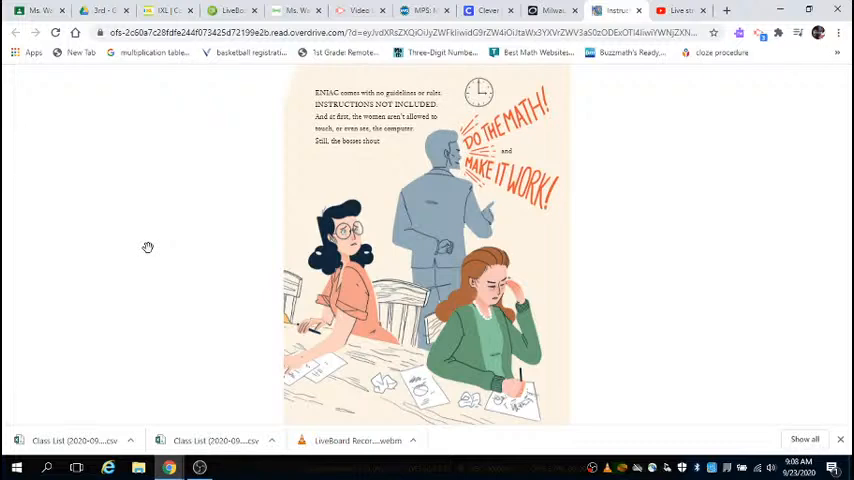
pyautogui.moveTo(20, 87)
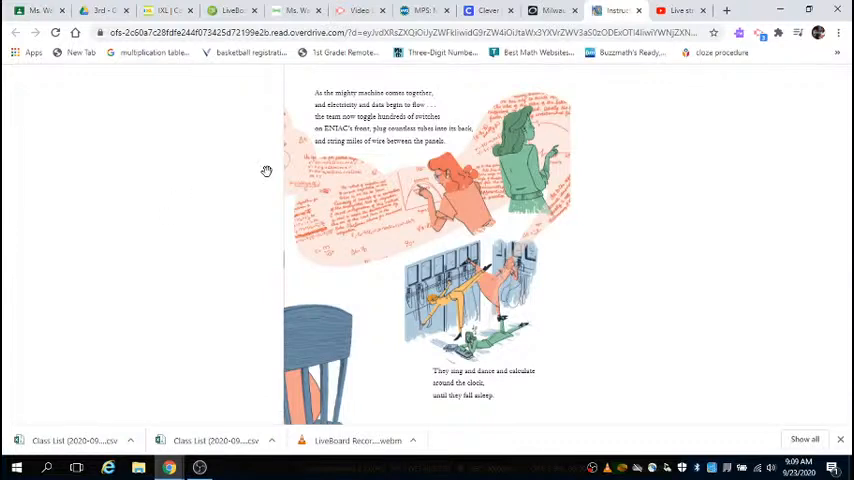
pyautogui.moveTo(276, 166)
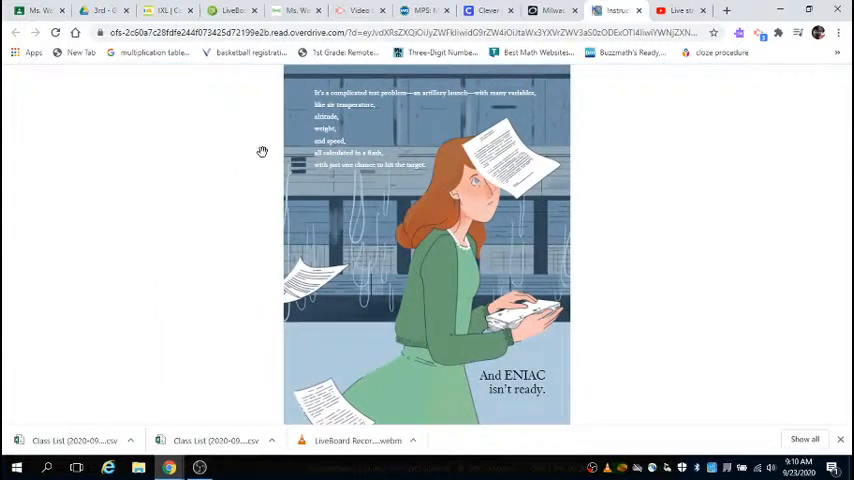
pyautogui.moveTo(307, 131)
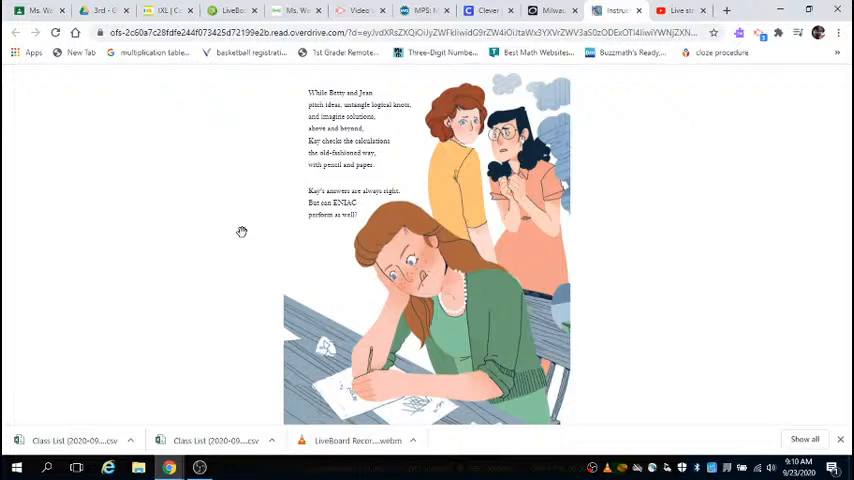
pyautogui.moveTo(443, 168)
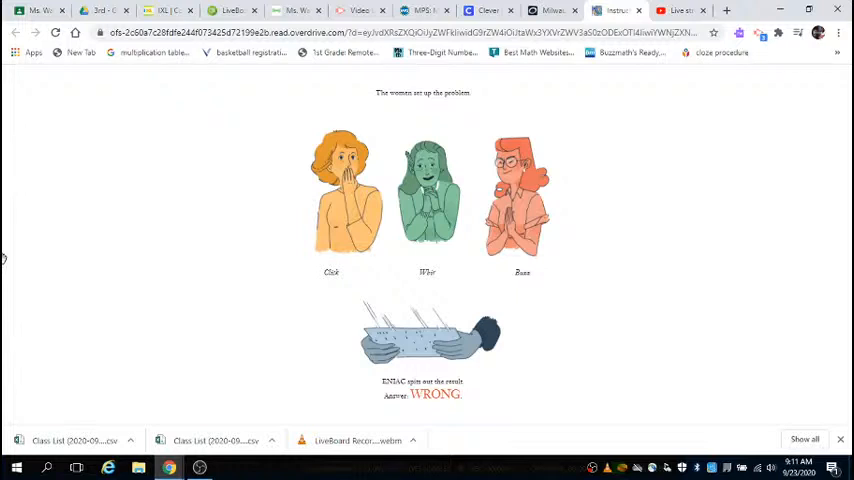
pyautogui.moveTo(88, 241)
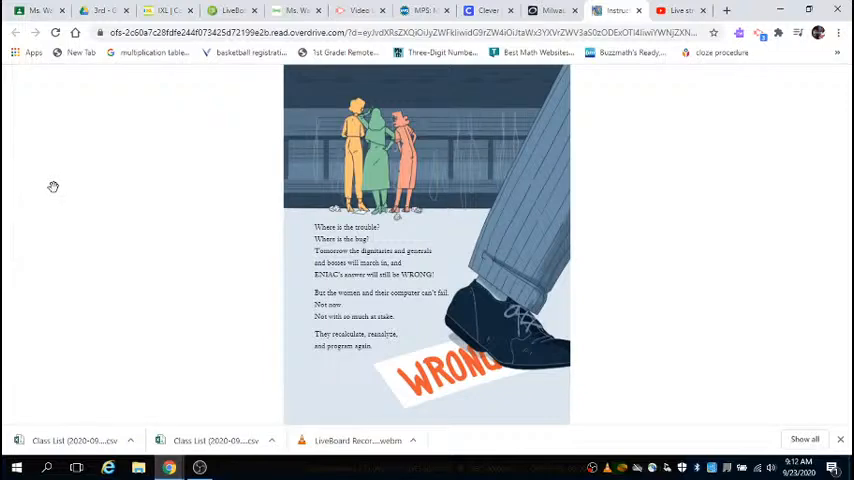
pyautogui.moveTo(53, 187)
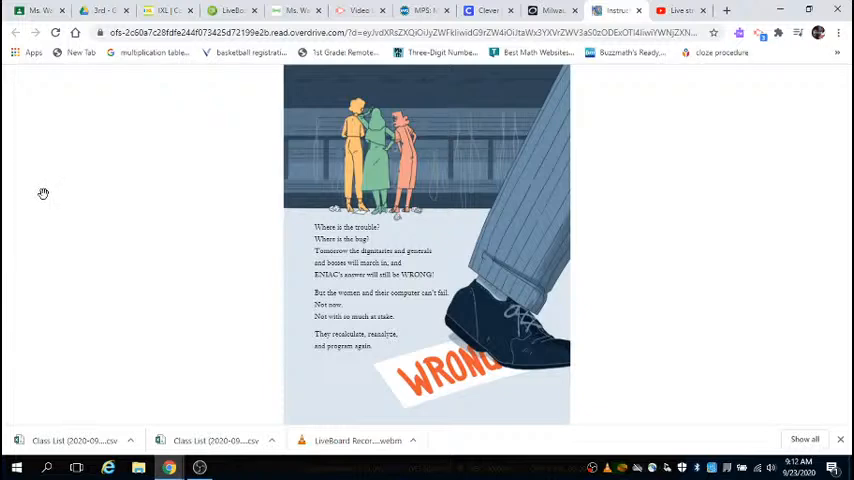
pyautogui.moveTo(46, 203)
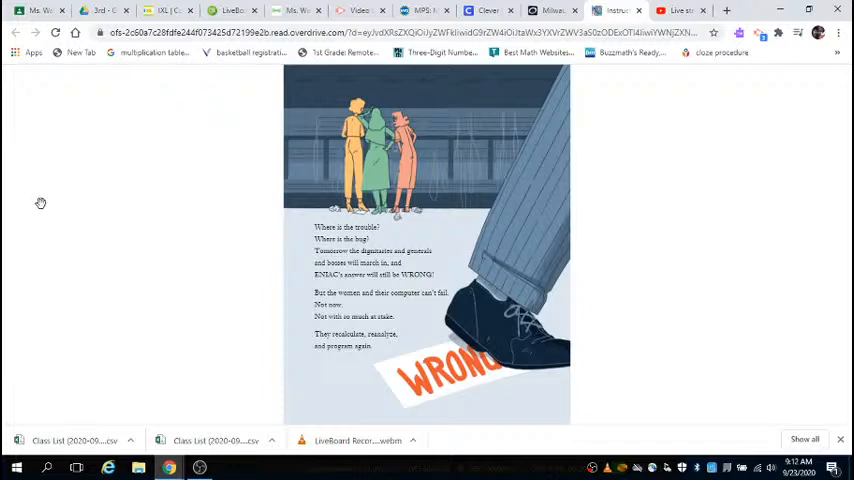
pyautogui.moveTo(52, 215)
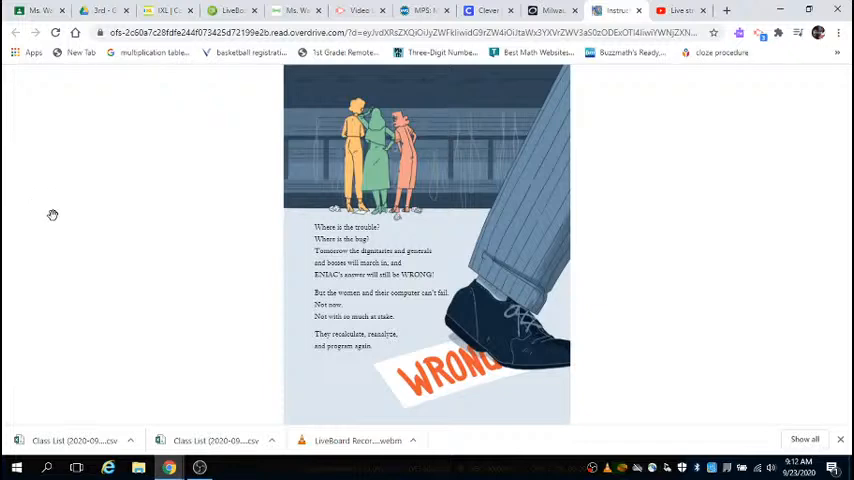
pyautogui.moveTo(120, 268)
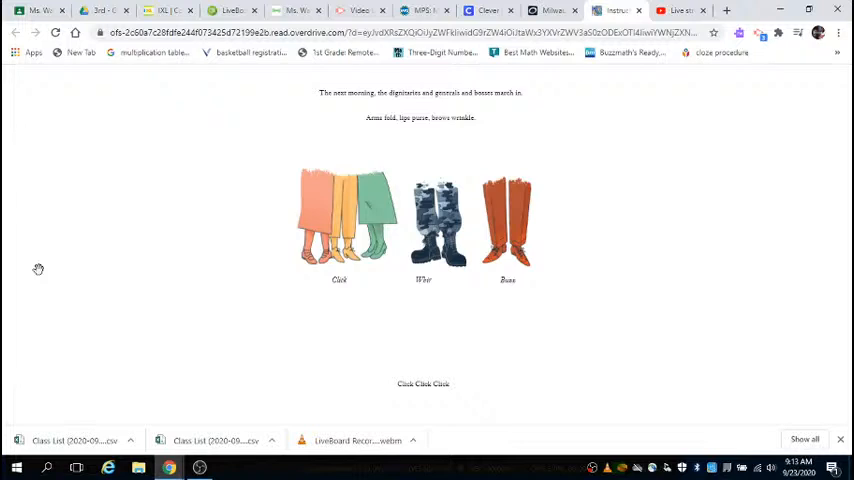
pyautogui.moveTo(558, 167)
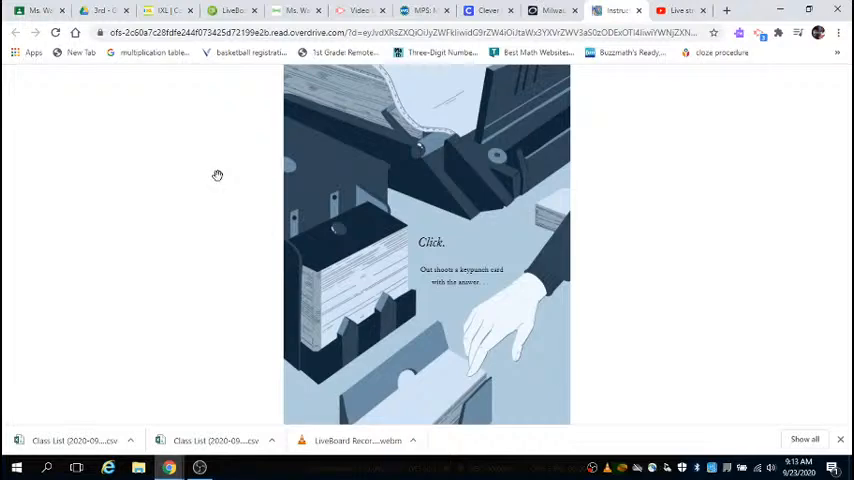
pyautogui.moveTo(221, 178)
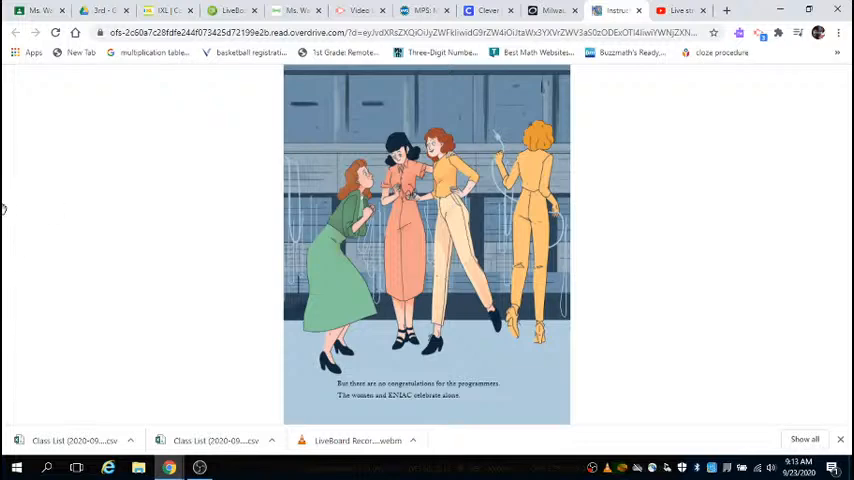
pyautogui.moveTo(14, 252)
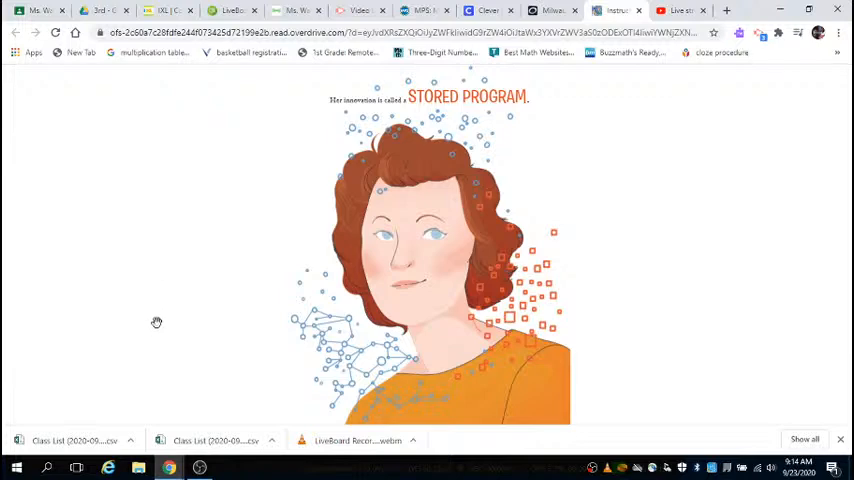
pyautogui.moveTo(549, 200)
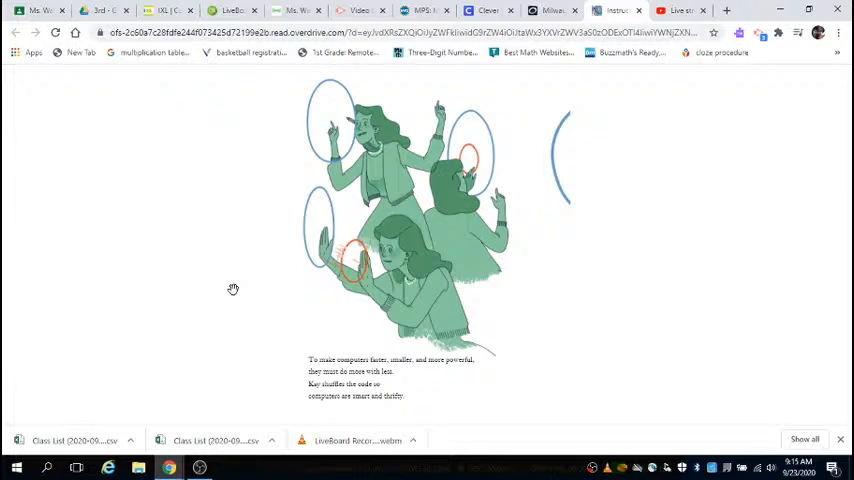
pyautogui.moveTo(520, 143)
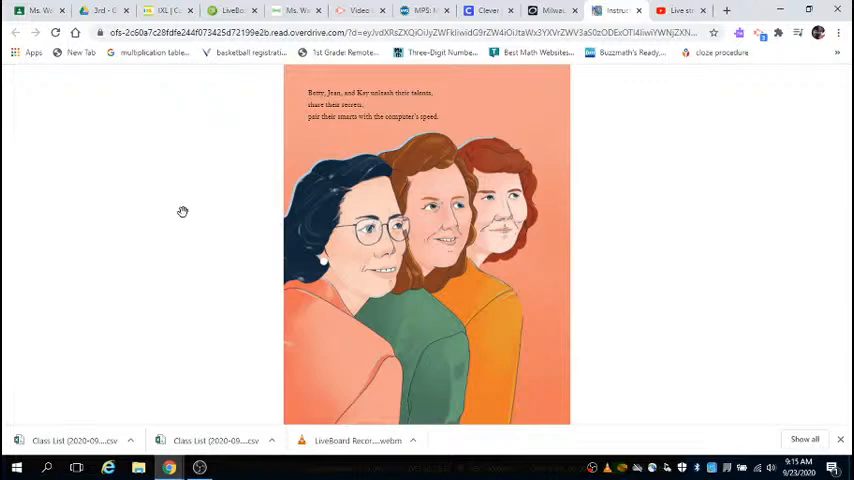
pyautogui.moveTo(211, 201)
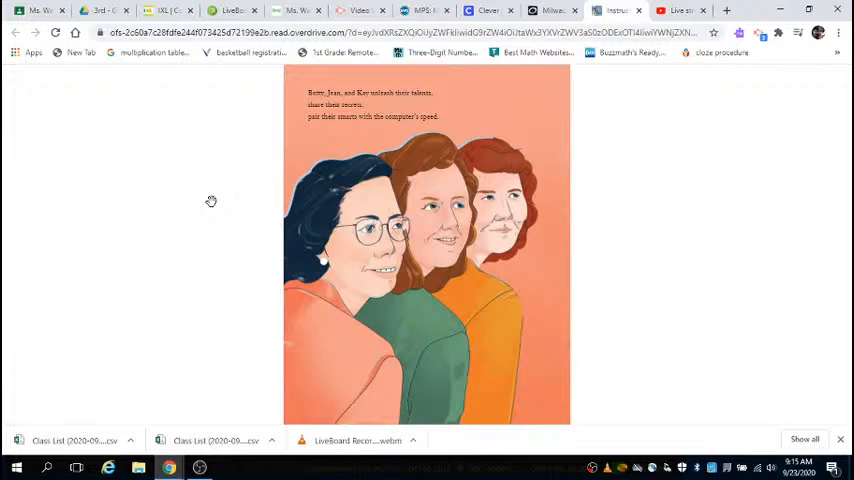
pyautogui.moveTo(598, 129)
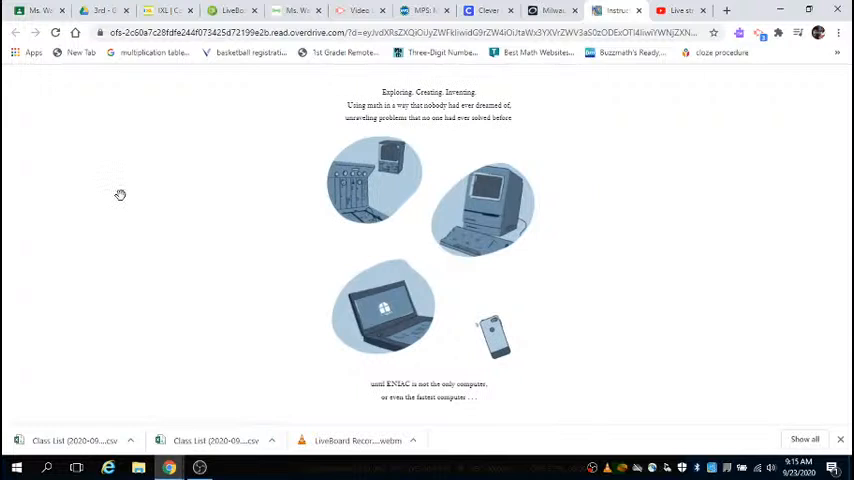
pyautogui.moveTo(185, 164)
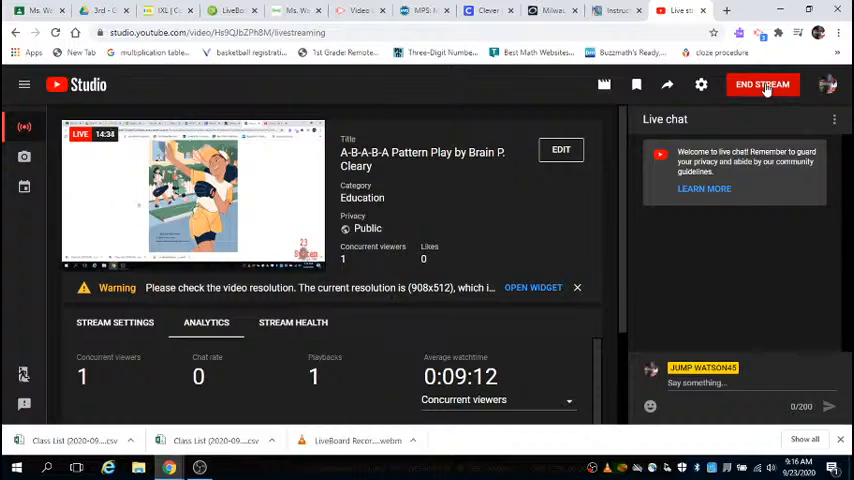
# End the YouTube Studio stream, confirming with END to reach the 14:37 summary
pyautogui.click(763, 84)
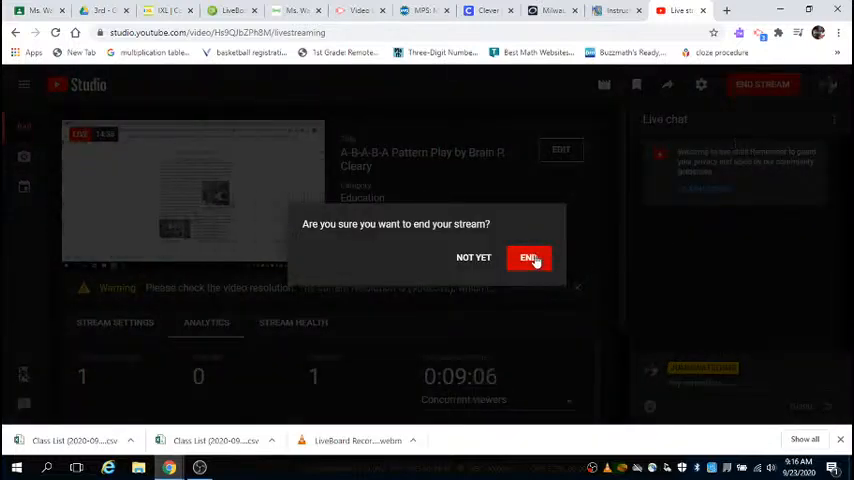
pyautogui.click(473, 257)
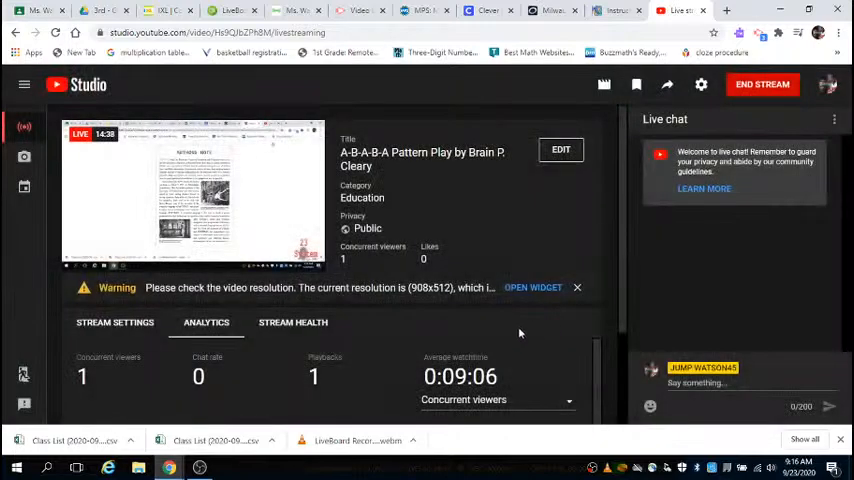
pyautogui.click(762, 84)
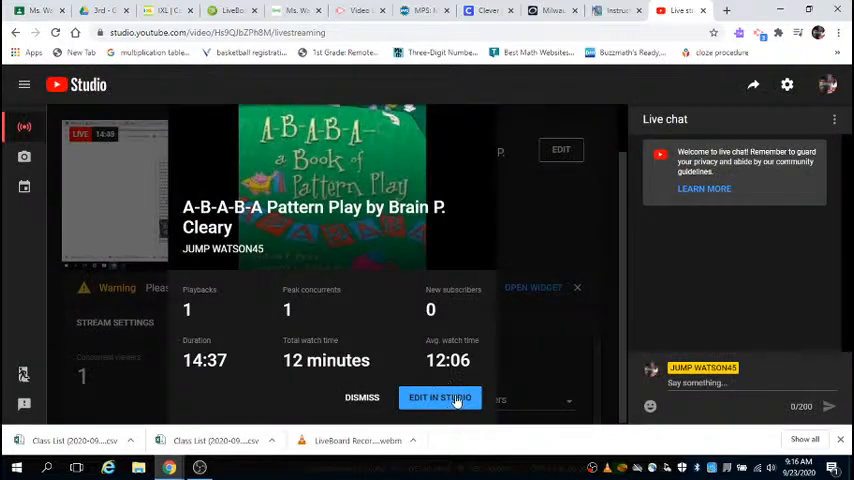